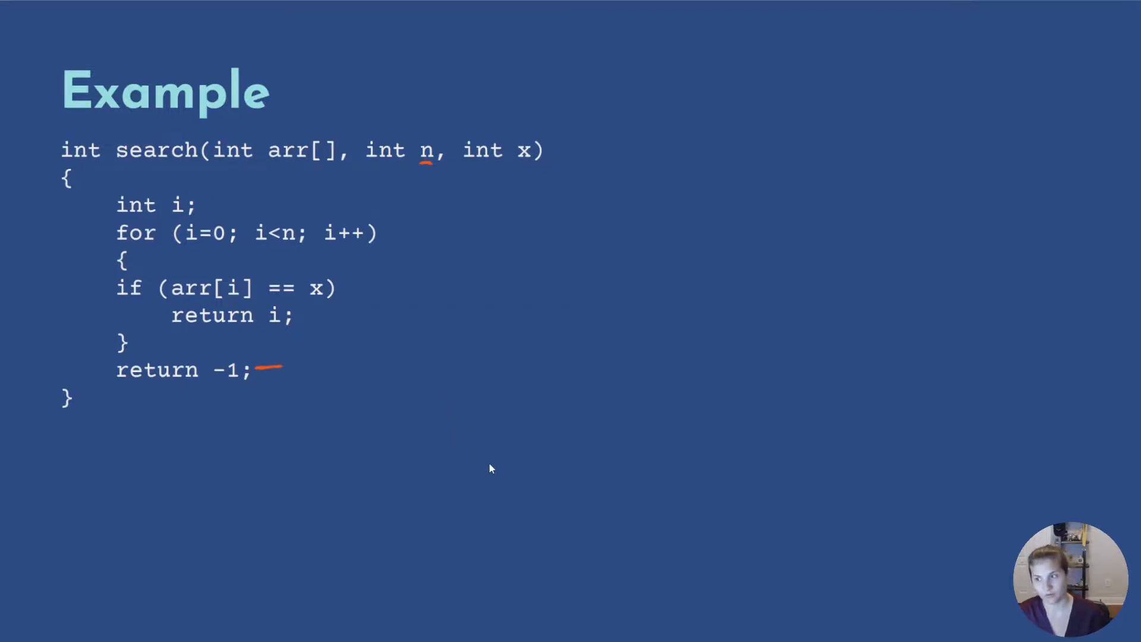
pyautogui.moveTo(554, 394)
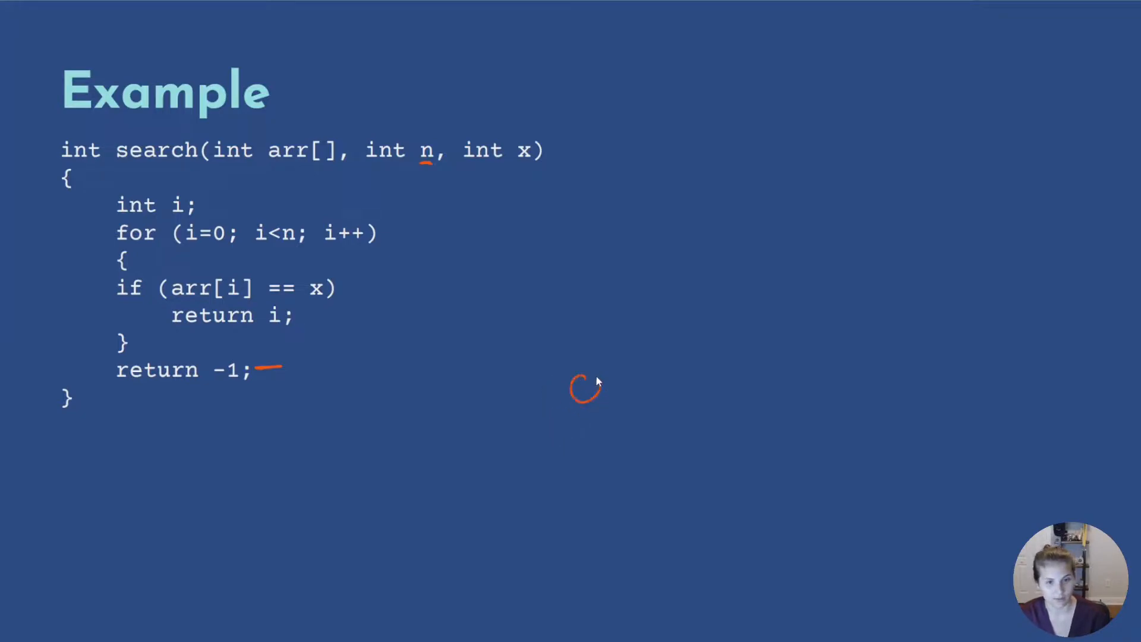
# Step: Erase the earlier red pen marks over the linear search code
pyautogui.moveTo(575, 393); pyautogui.dragTo(655, 407)
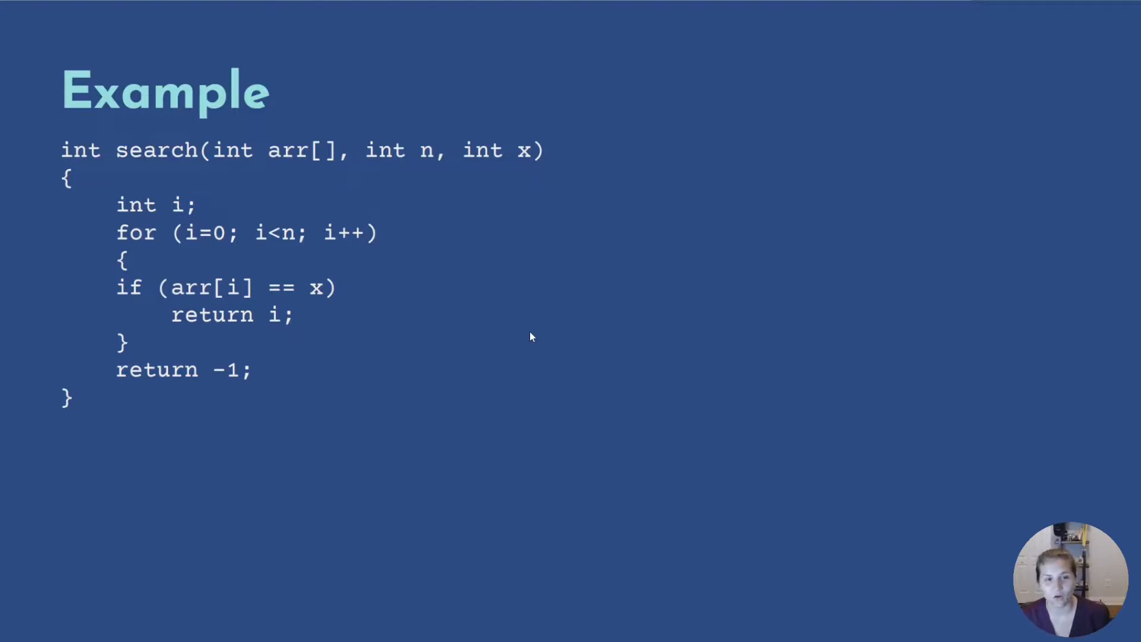
# Step: Bracket the for loop labelled n and mark the return -1 line as +1
pyautogui.moveTo(390, 233); pyautogui.dragTo(353, 357)
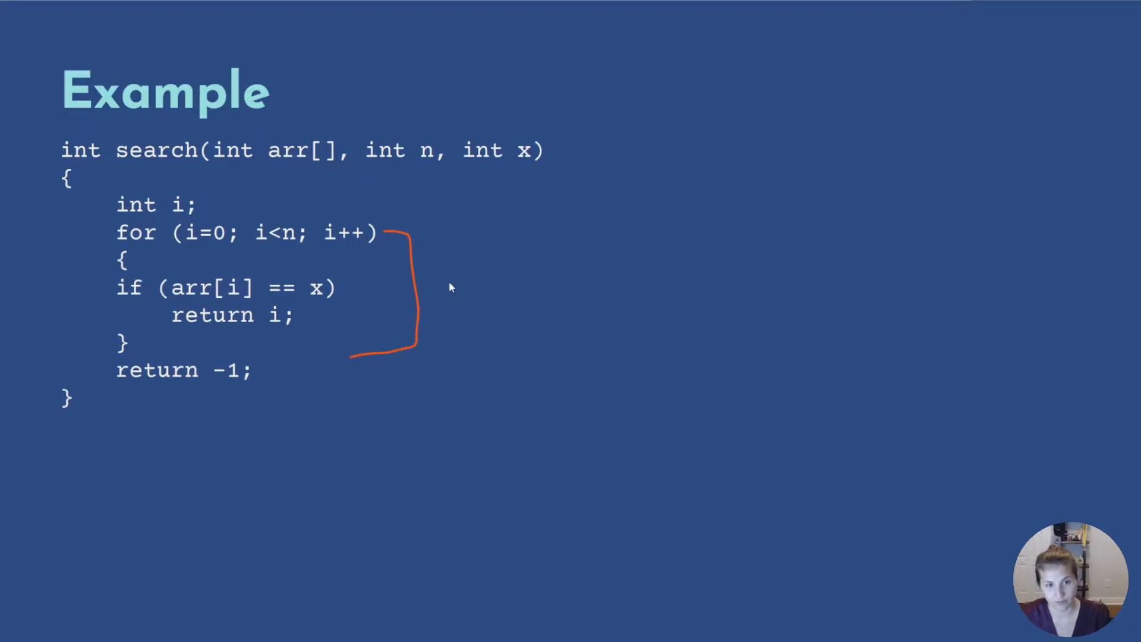
pyautogui.moveTo(443, 299); pyautogui.dragTo(462, 277)
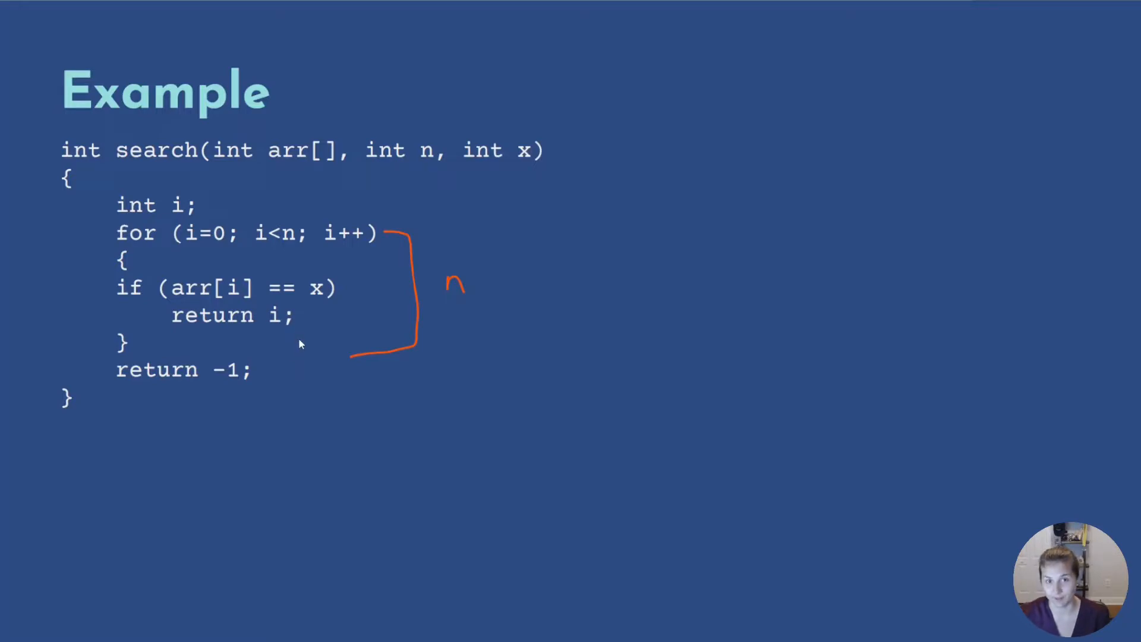
pyautogui.moveTo(284, 373); pyautogui.dragTo(397, 373)
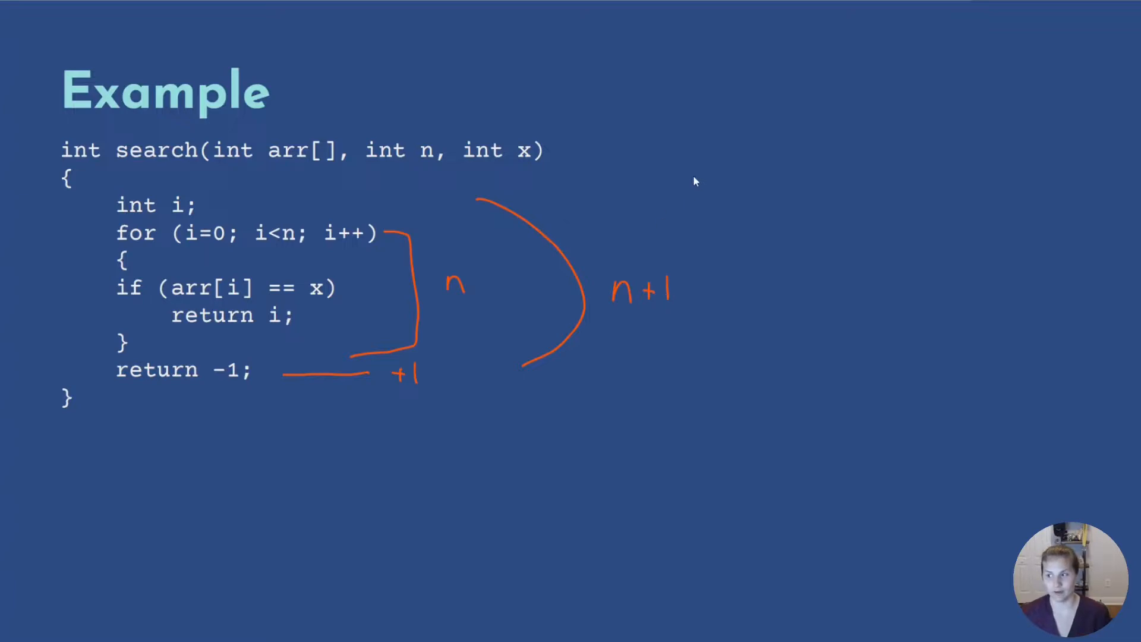
pyautogui.moveTo(642, 282)
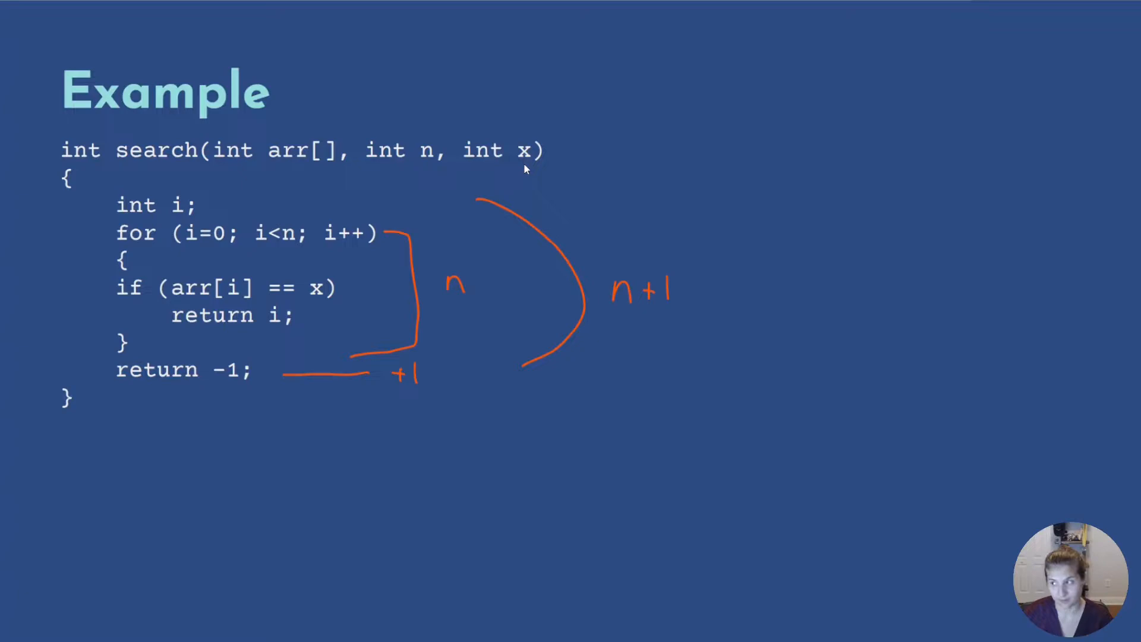
pyautogui.moveTo(617, 286)
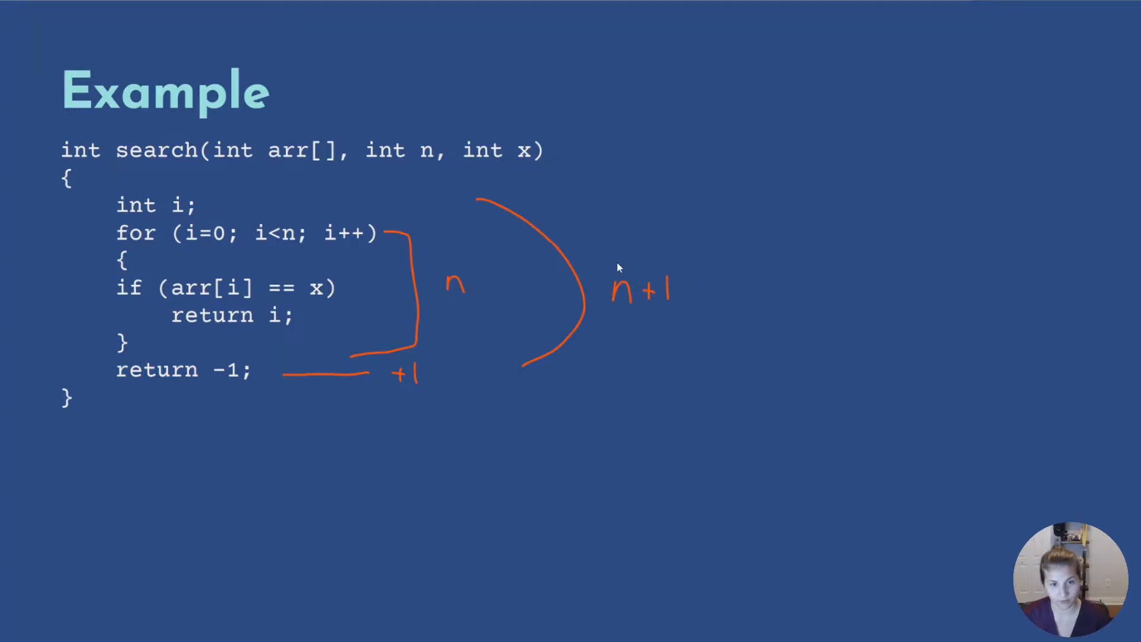
pyautogui.moveTo(659, 274)
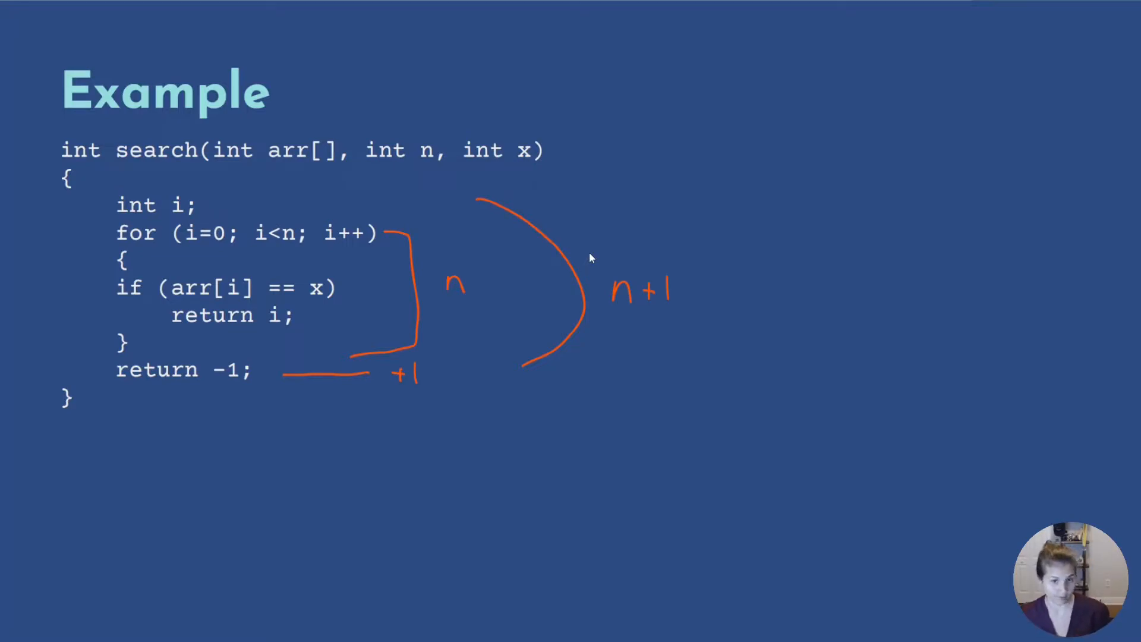
pyautogui.moveTo(663, 319)
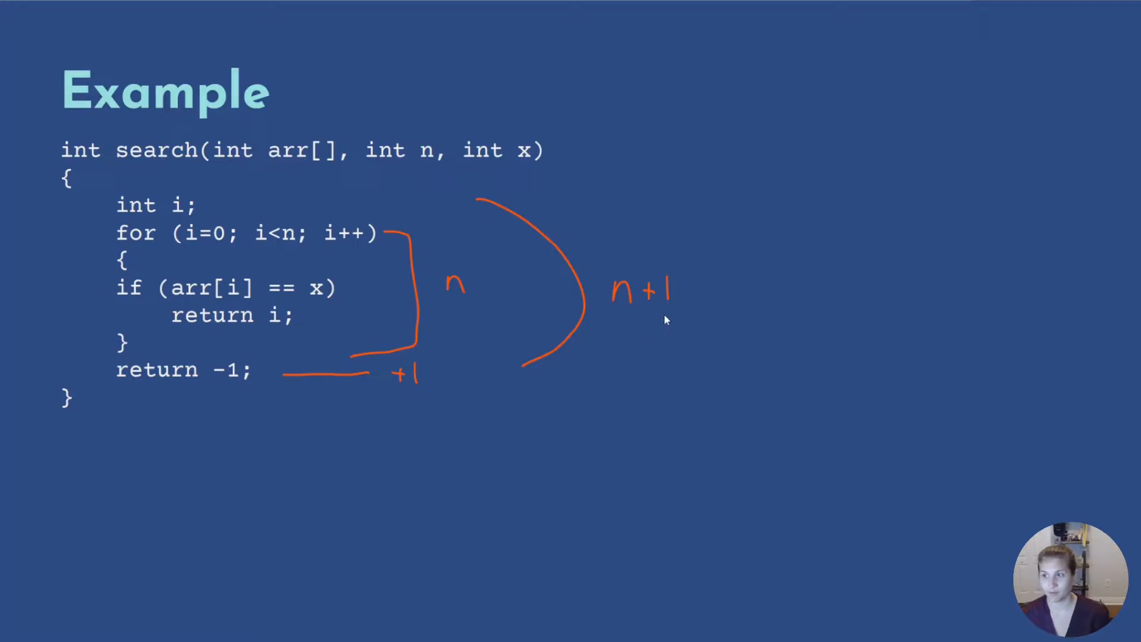
pyautogui.moveTo(620, 316)
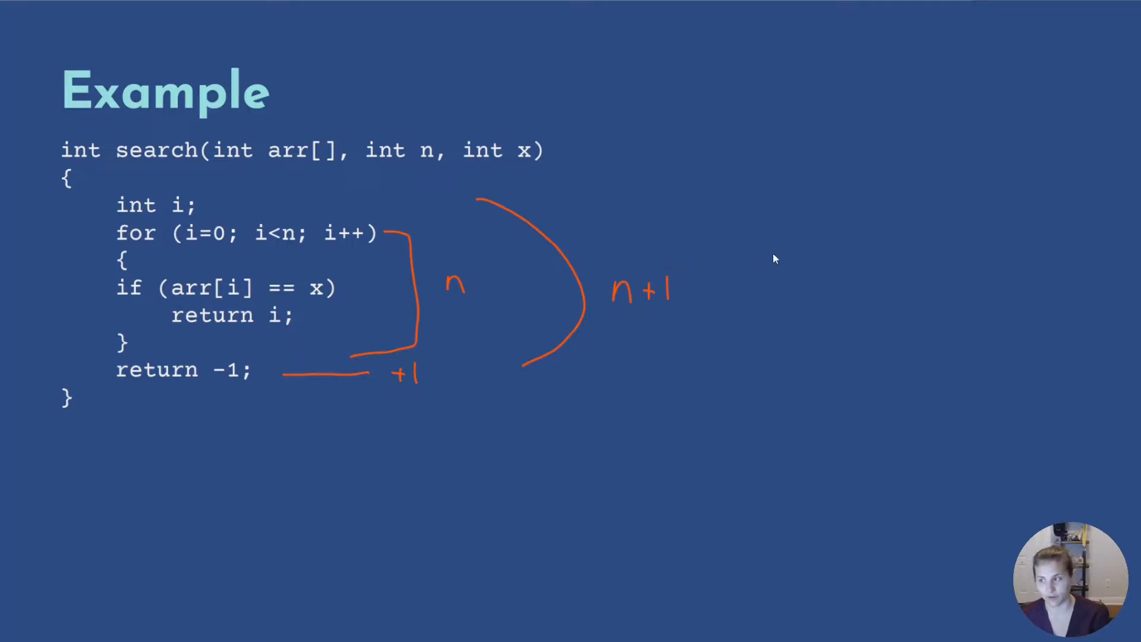
pyautogui.moveTo(726, 259)
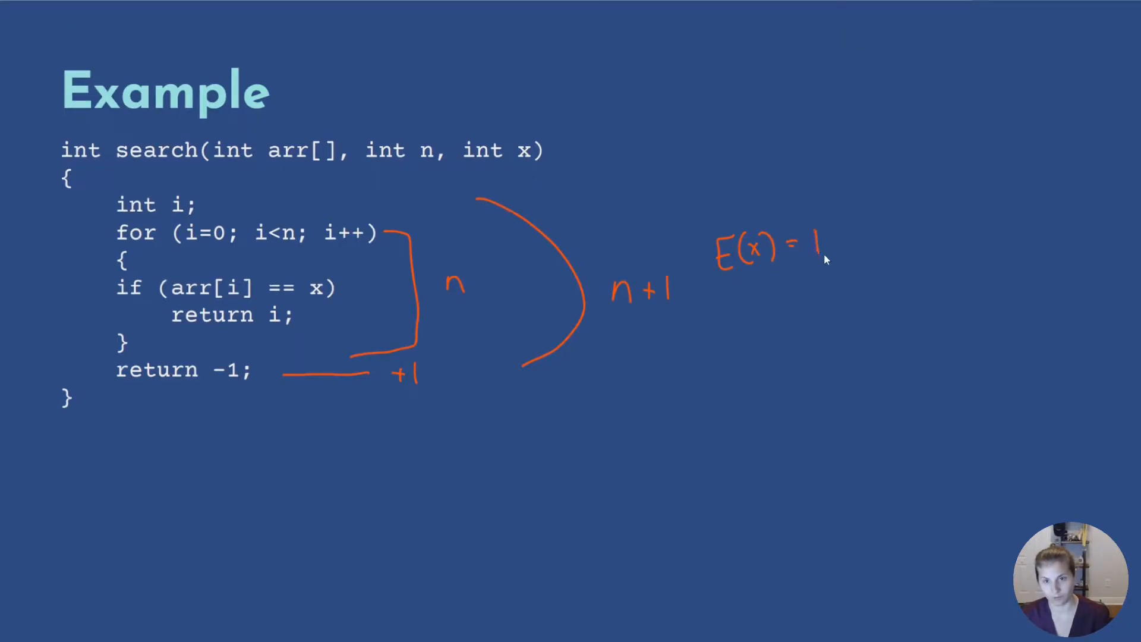
# Step: Handwrite E(x) = 1·1/(n+1) starting the expected-value sum beside the code
pyautogui.moveTo(844, 233); pyautogui.dragTo(859, 261)
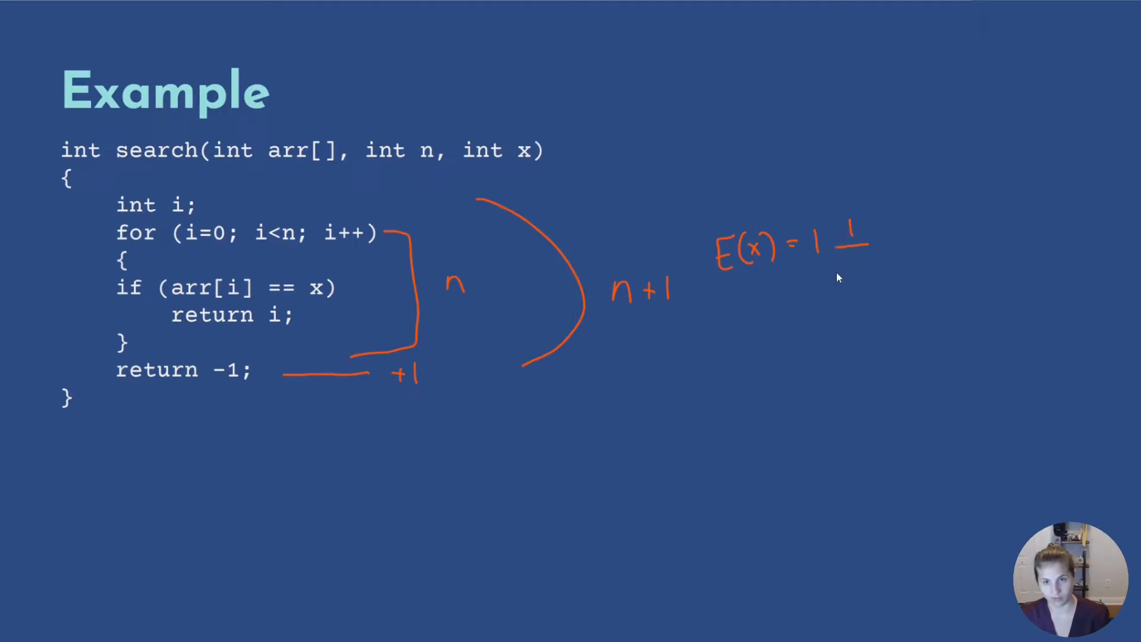
pyautogui.moveTo(837, 269); pyautogui.dragTo(877, 274)
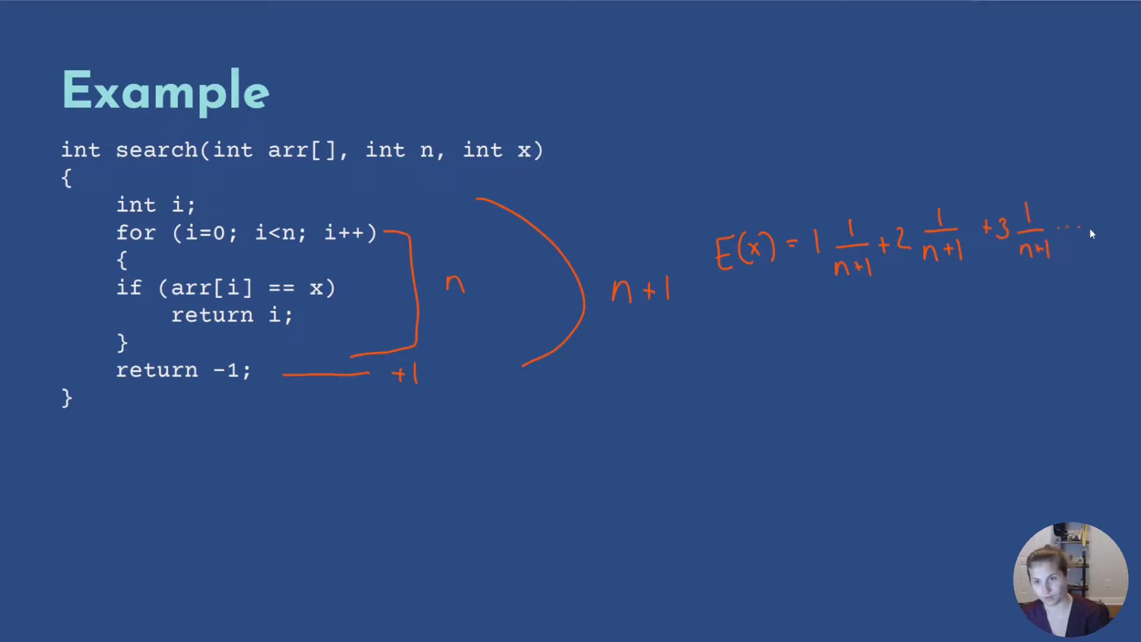
pyautogui.moveTo(1069, 275)
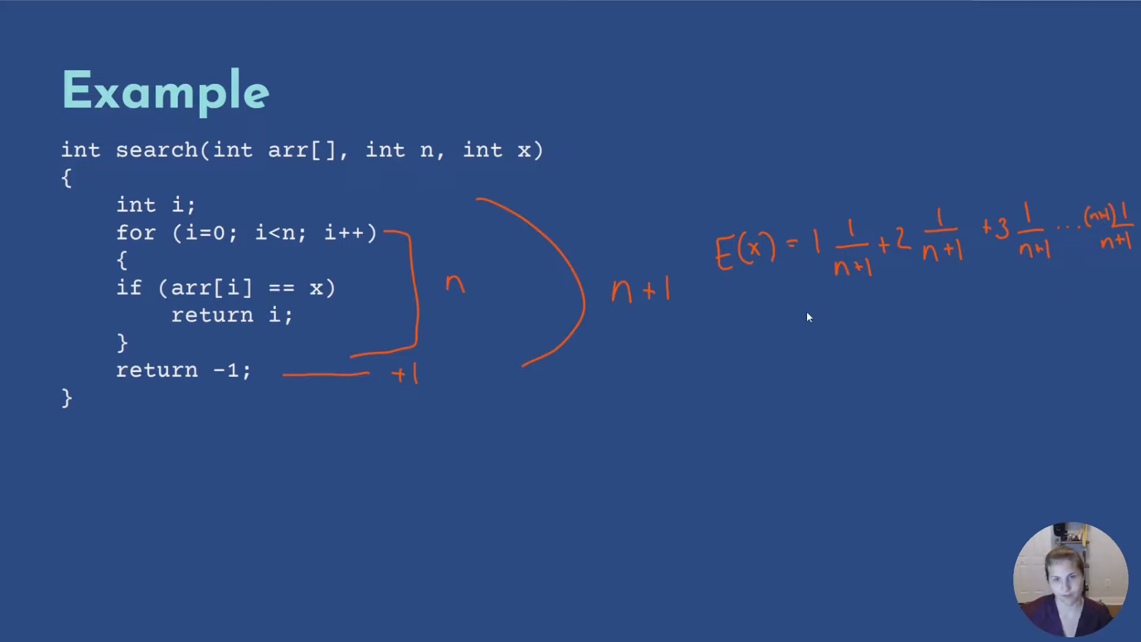
pyautogui.moveTo(837, 303)
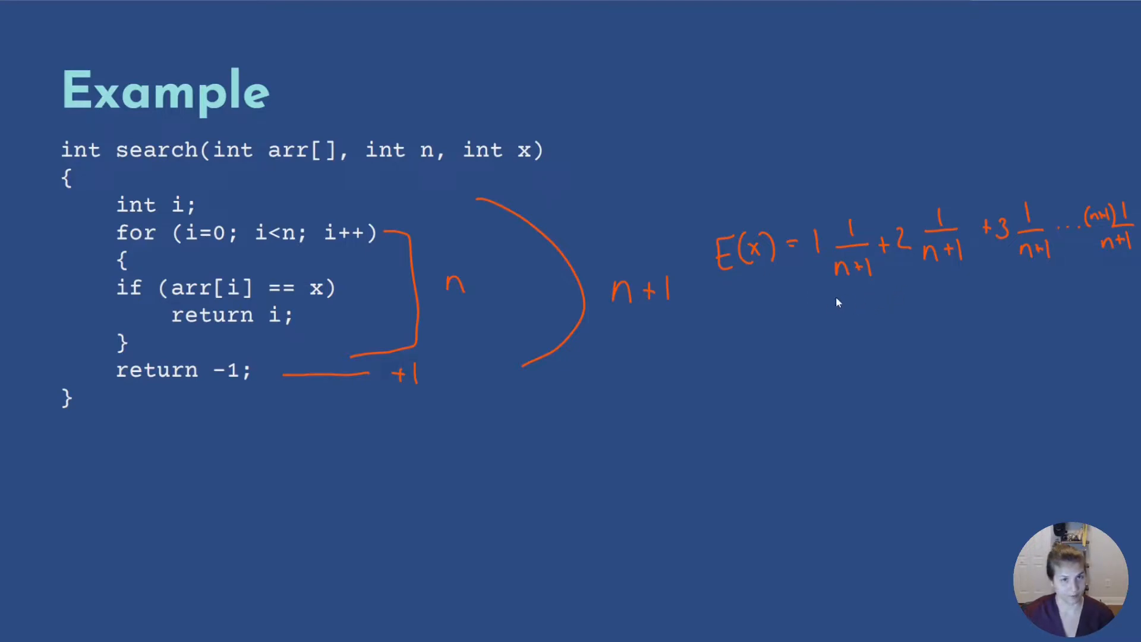
pyautogui.moveTo(907, 277)
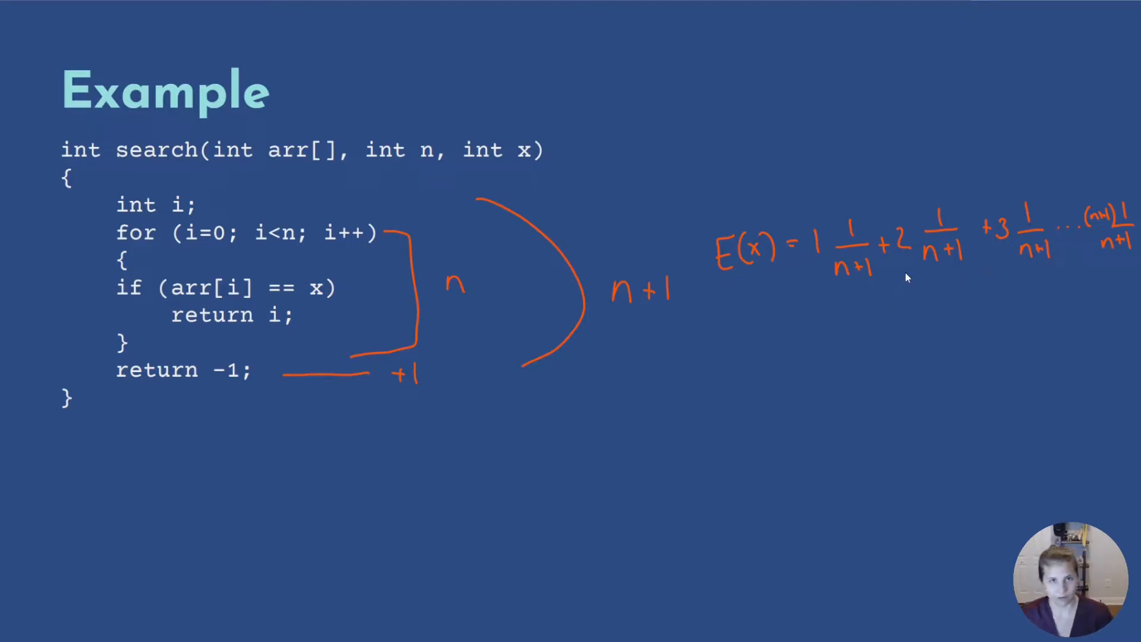
pyautogui.moveTo(851, 335)
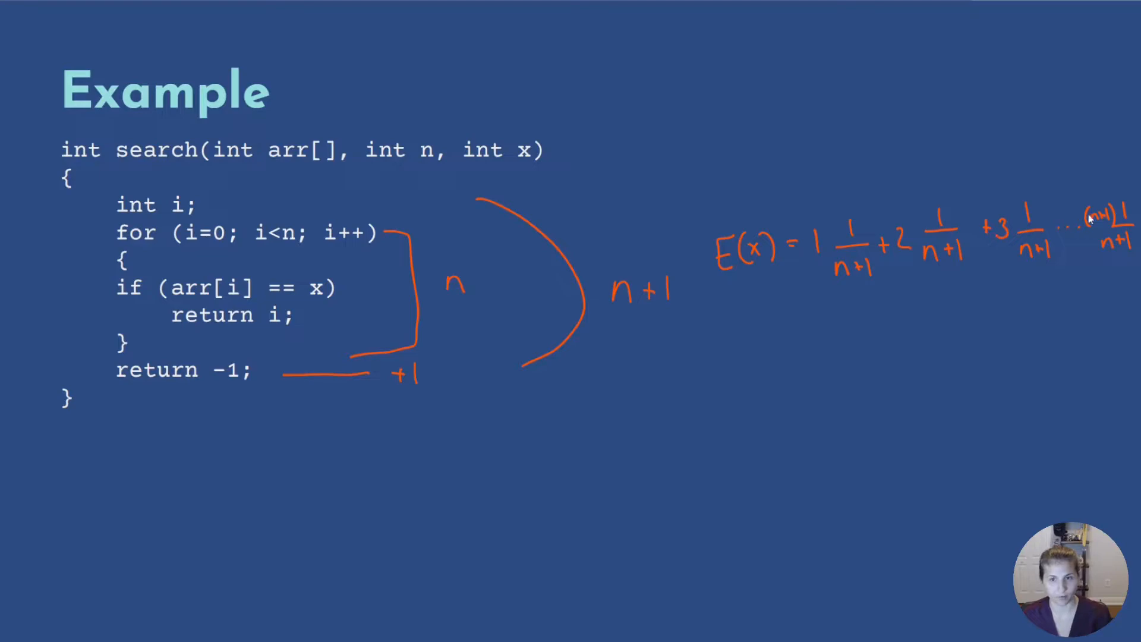
pyautogui.moveTo(766, 424)
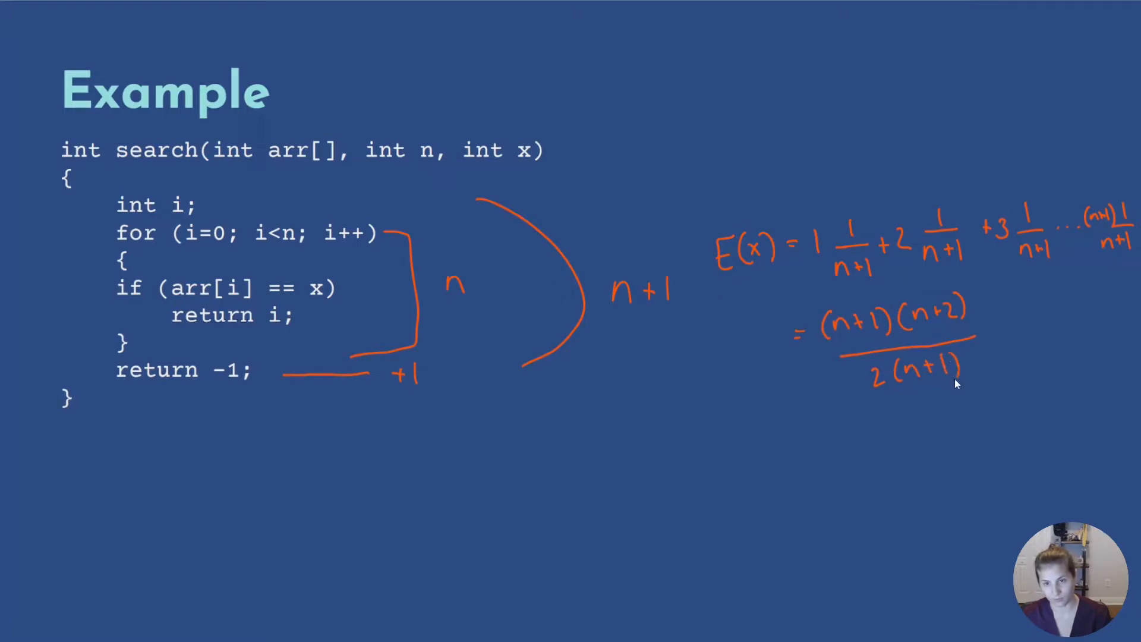
pyautogui.moveTo(828, 452)
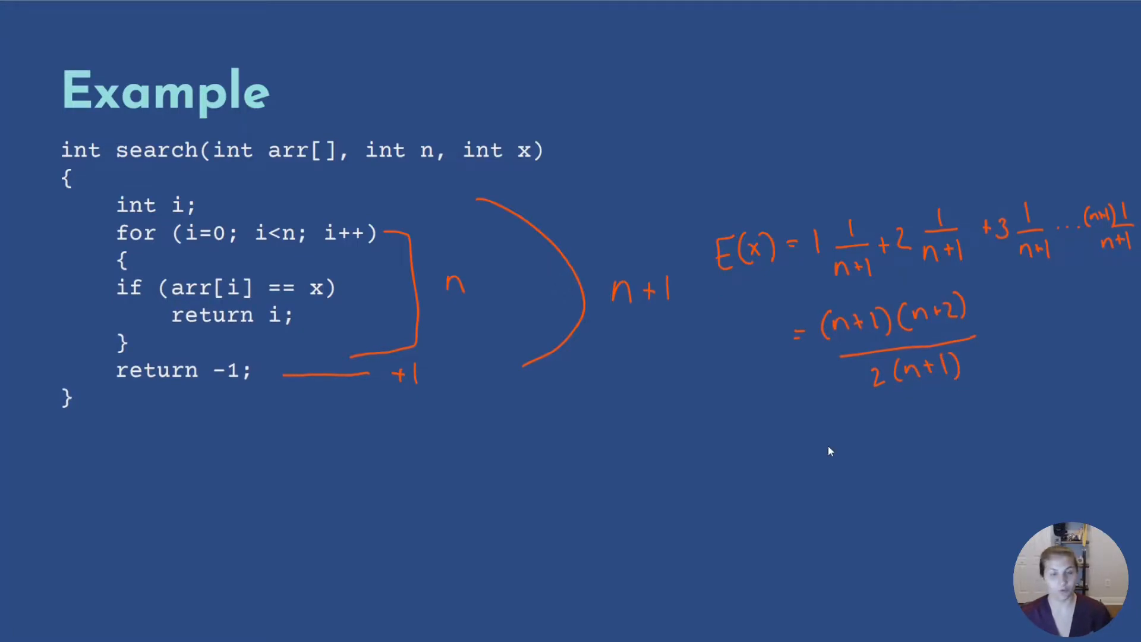
pyautogui.moveTo(847, 410)
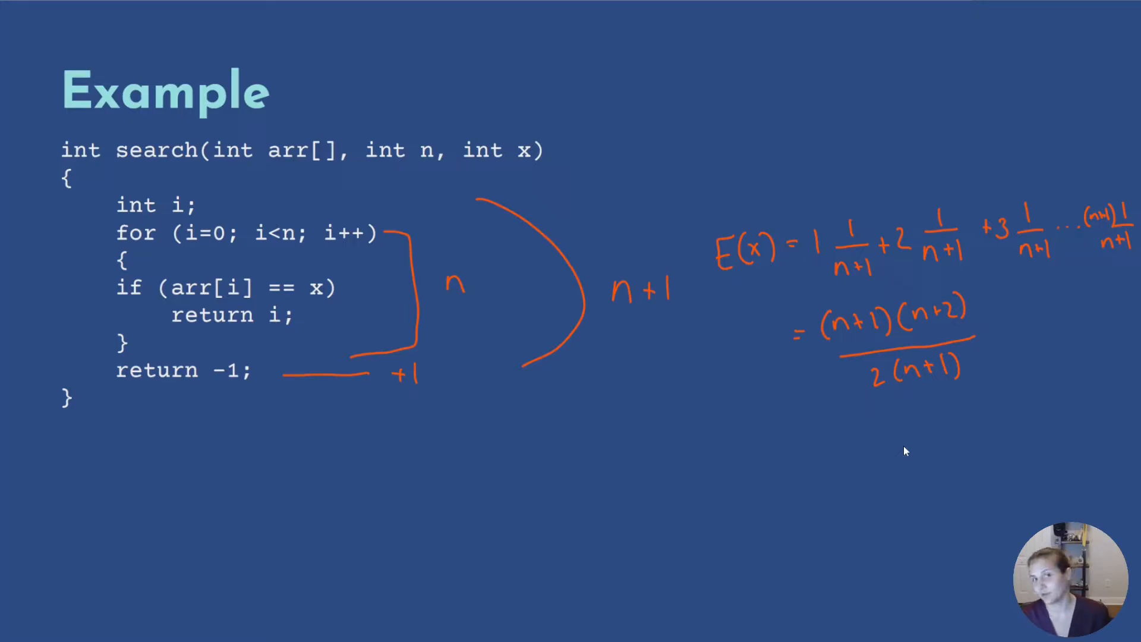
pyautogui.moveTo(772, 462)
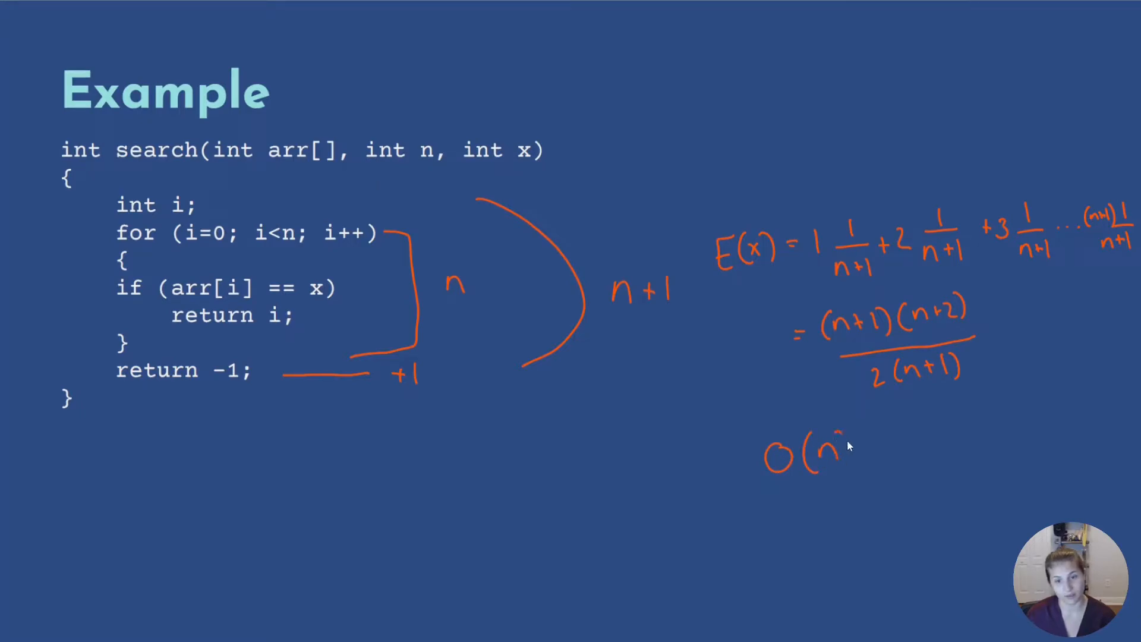
# Step: Handwrite O(n) below the simplified fraction
pyautogui.moveTo(837, 437); pyautogui.dragTo(848, 473)
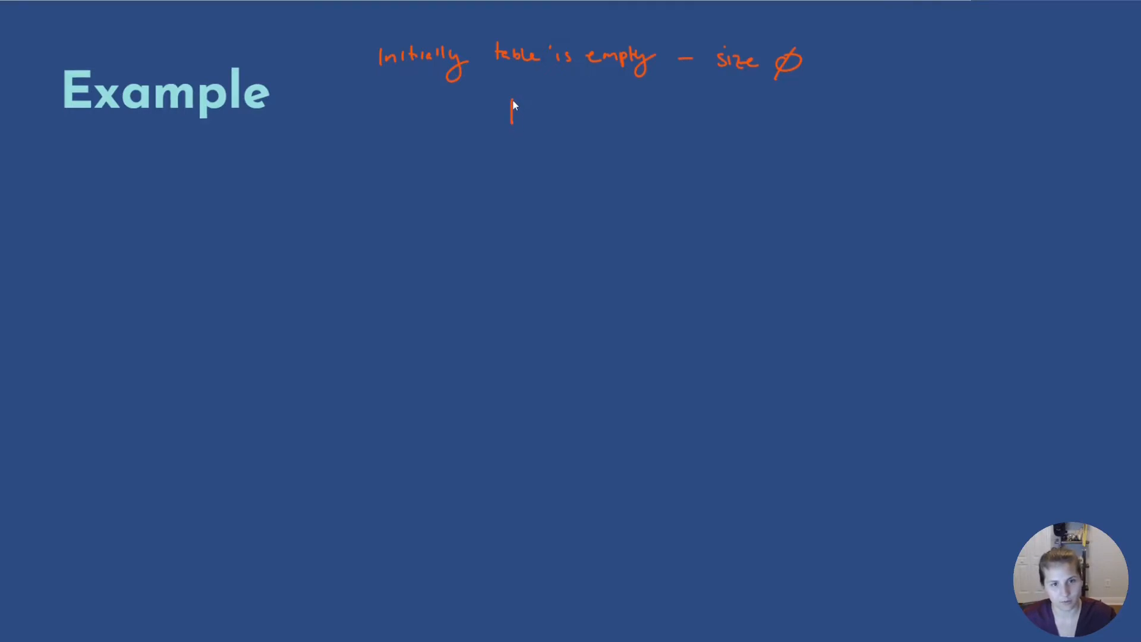
# Step: Draw a single-slot table box and write 'Insert 1' beside it
pyautogui.moveTo(510, 99); pyautogui.dragTo(542, 127)
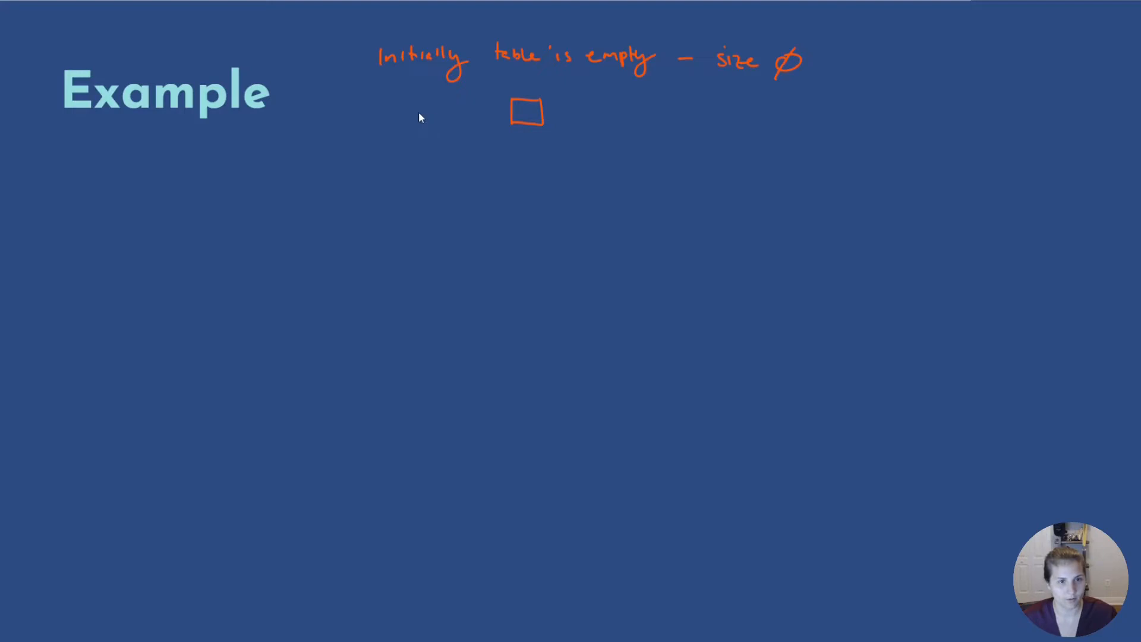
pyautogui.write('Insert 1')
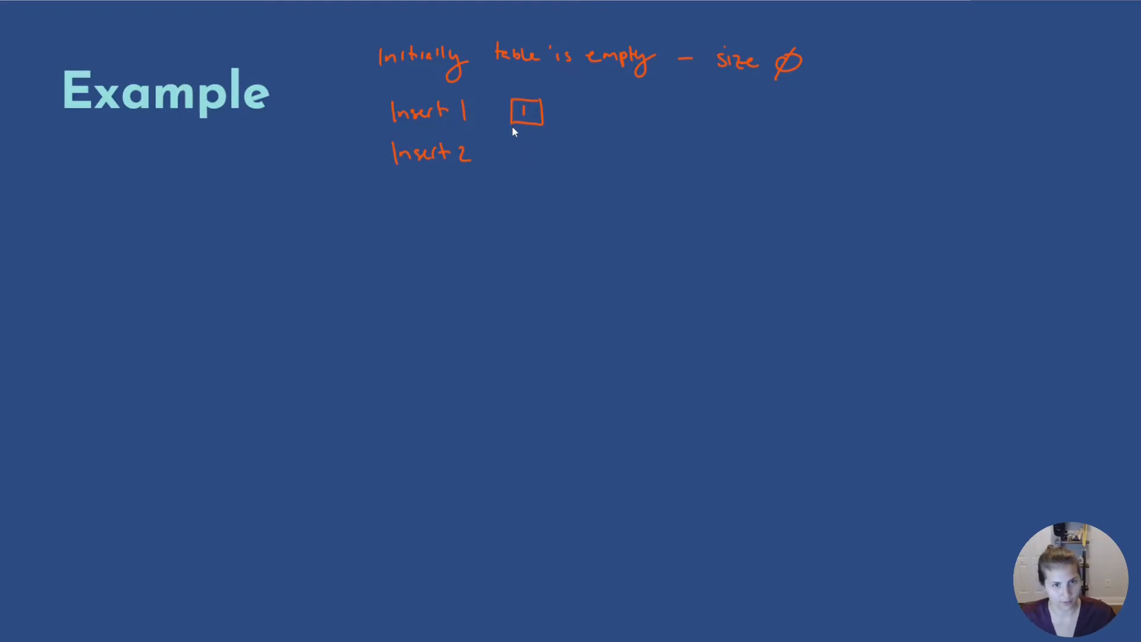
pyautogui.moveTo(521, 164)
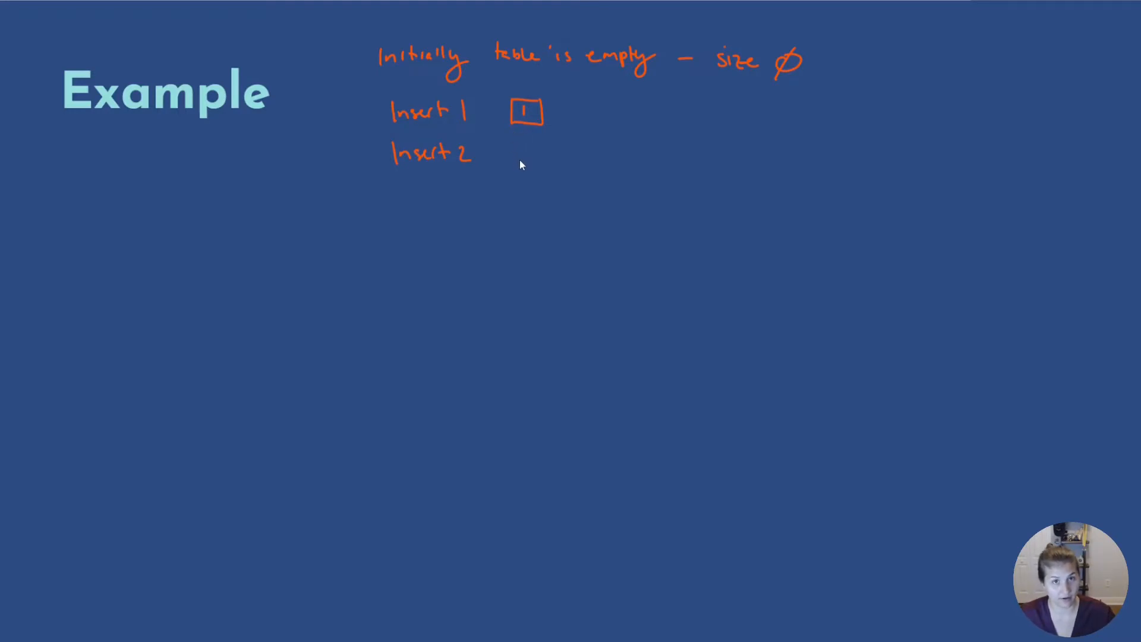
# Step: Begin drawing the wider doubled table box beside 'Insert 2'
pyautogui.moveTo(517, 141); pyautogui.dragTo(518, 164)
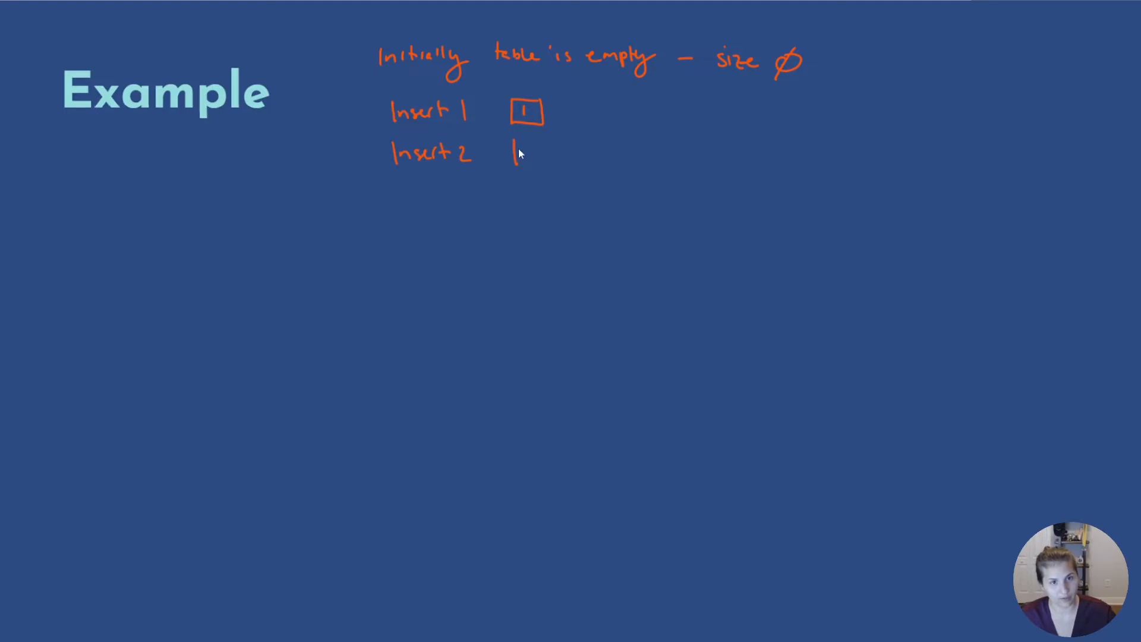
pyautogui.moveTo(517, 142); pyautogui.dragTo(590, 145)
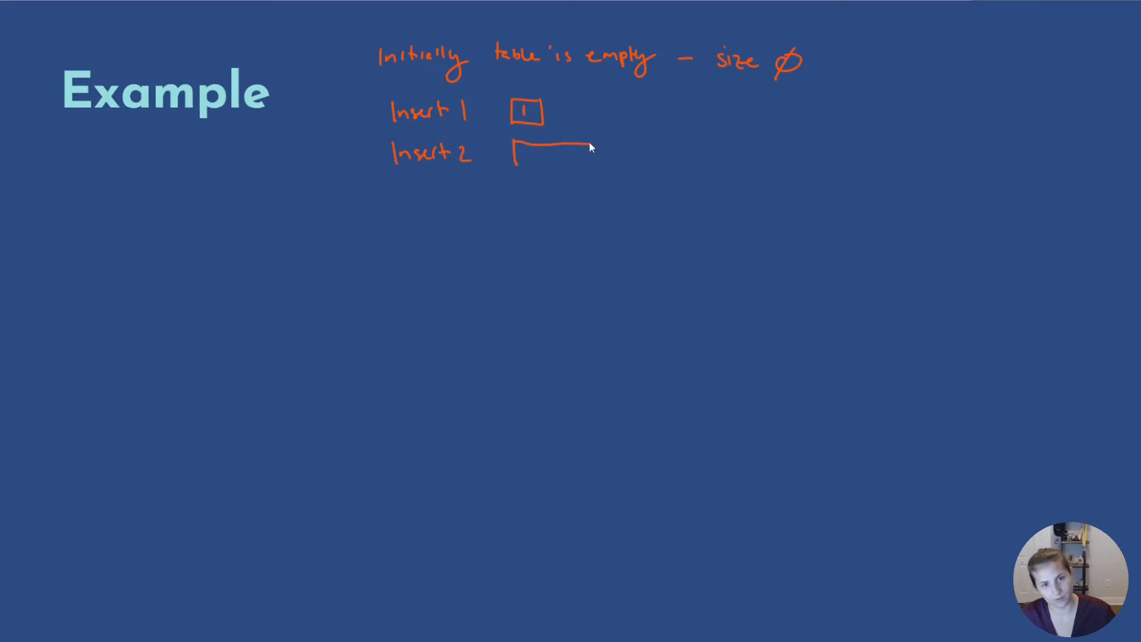